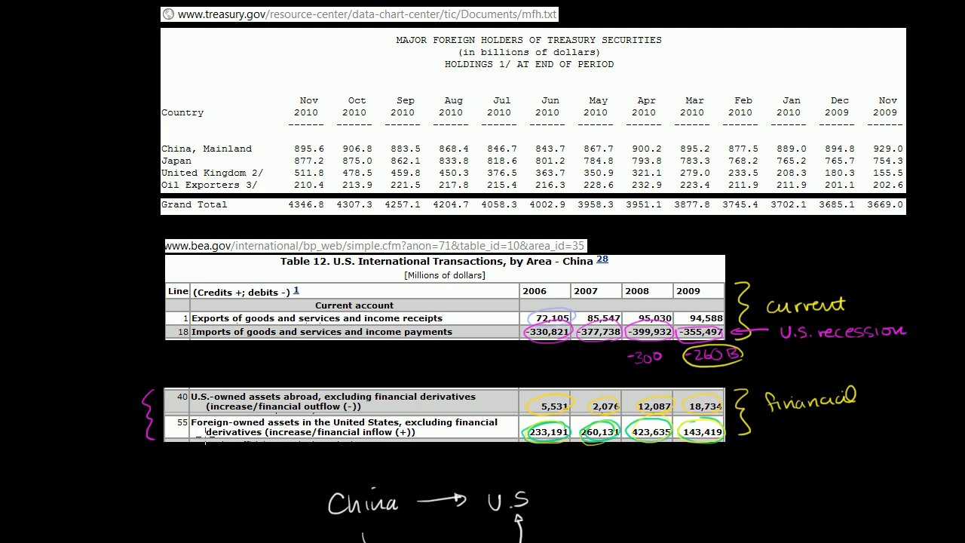
pyautogui.moveTo(419, 81)
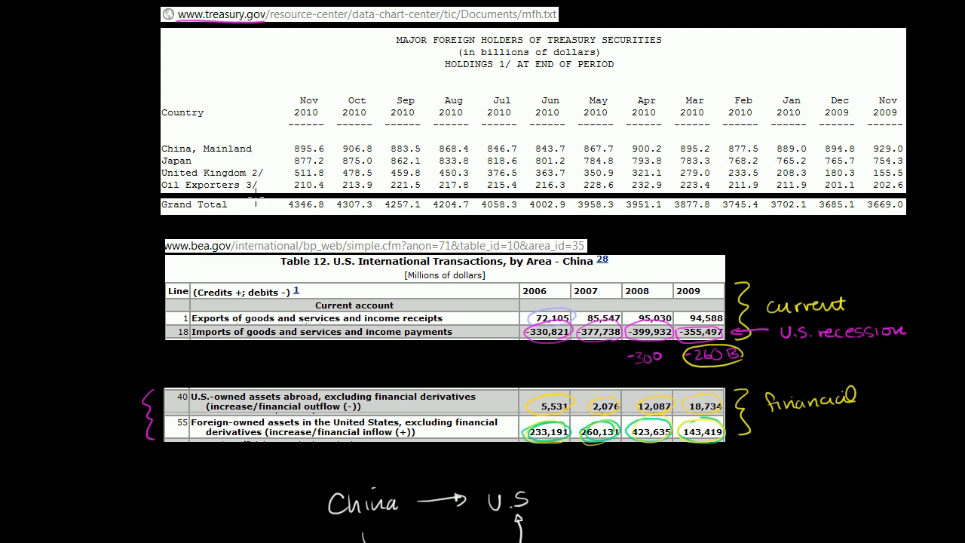
pyautogui.moveTo(152, 147)
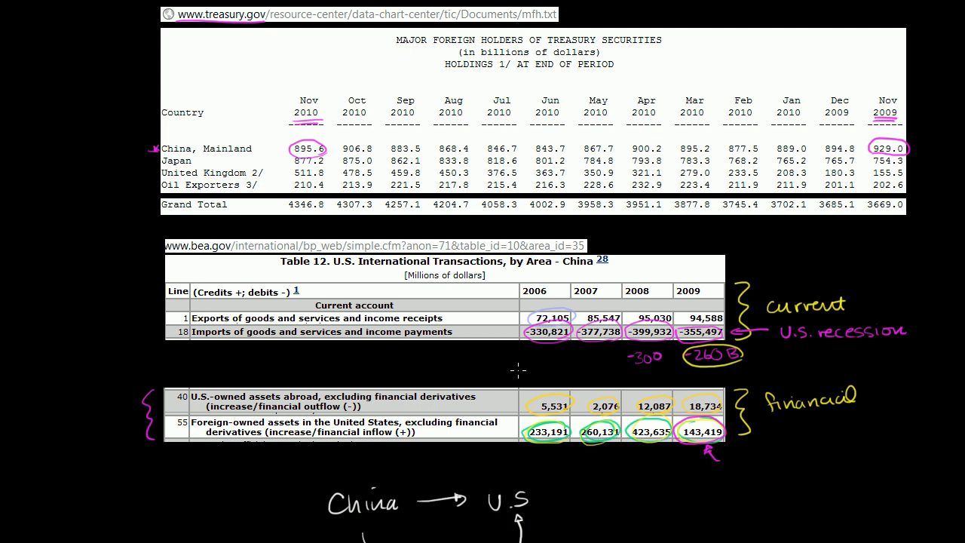
pyautogui.moveTo(519, 371)
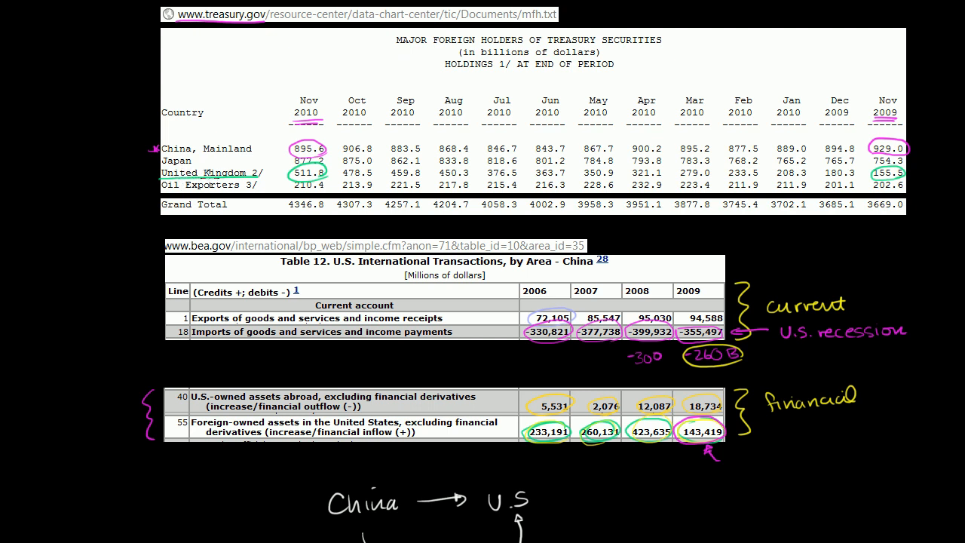
pyautogui.scroll(-3)
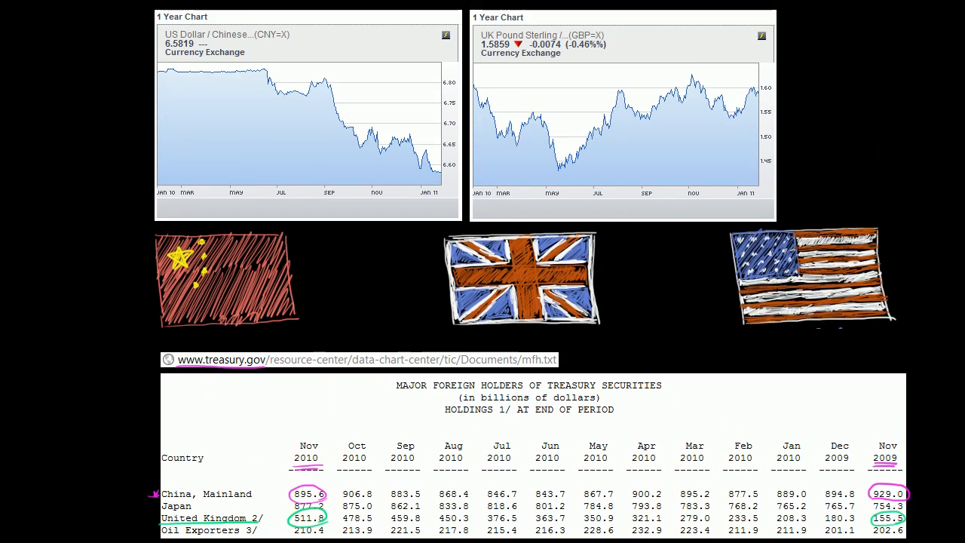
pyautogui.moveTo(534, 84)
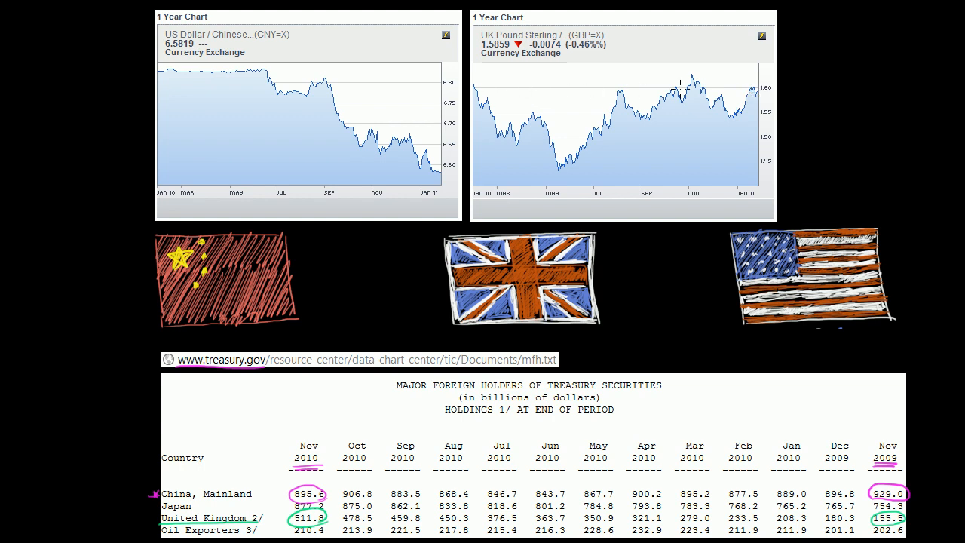
pyautogui.moveTo(743, 115)
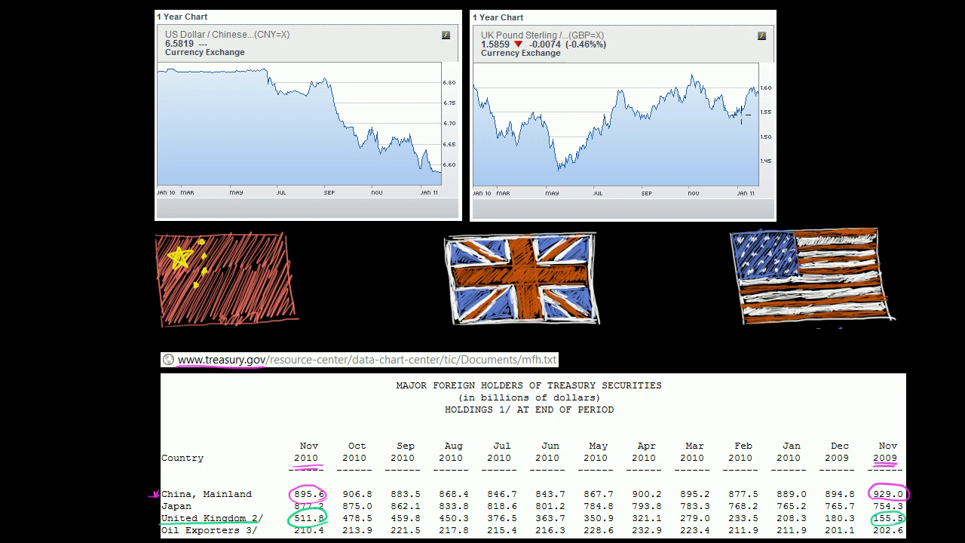
pyautogui.moveTo(528, 181)
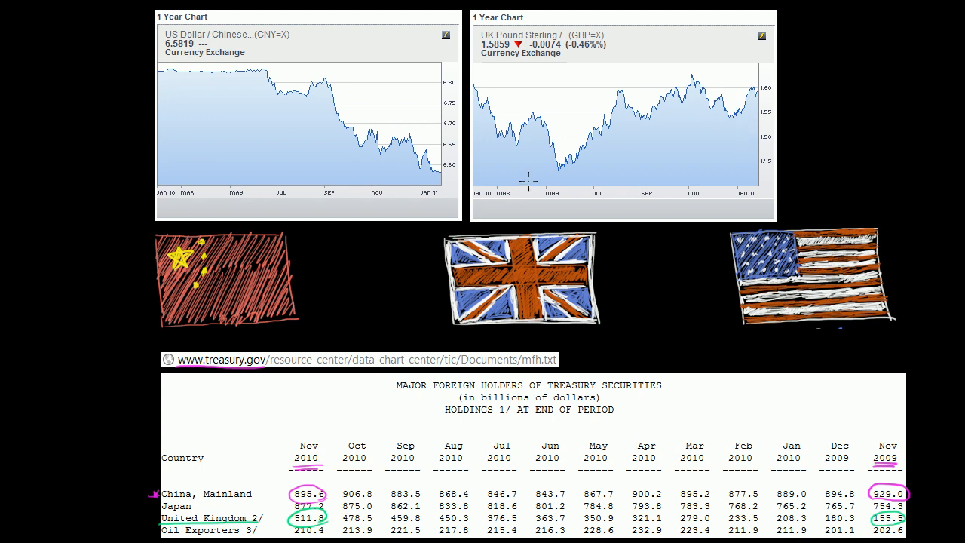
pyautogui.moveTo(434, 290)
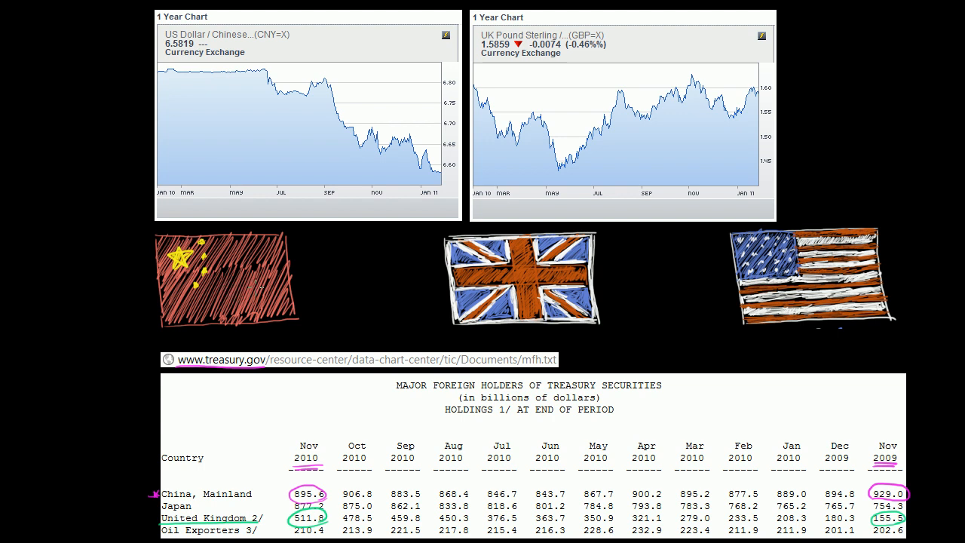
pyautogui.moveTo(108, 247)
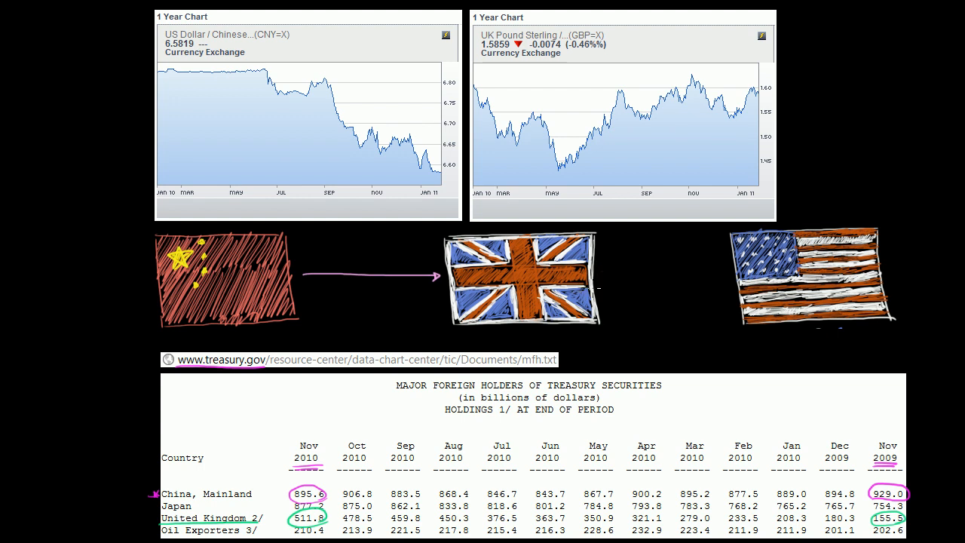
pyautogui.moveTo(603, 270)
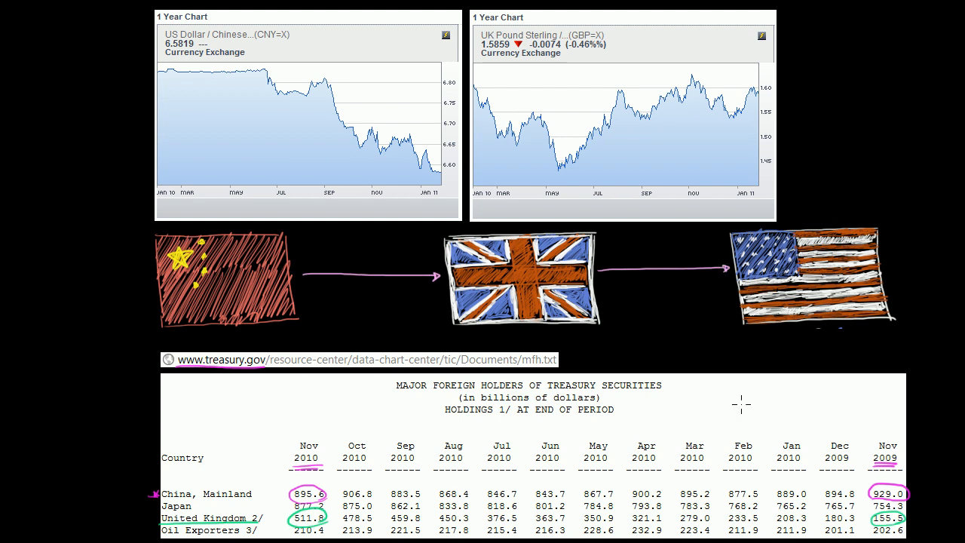
pyautogui.moveTo(320, 298)
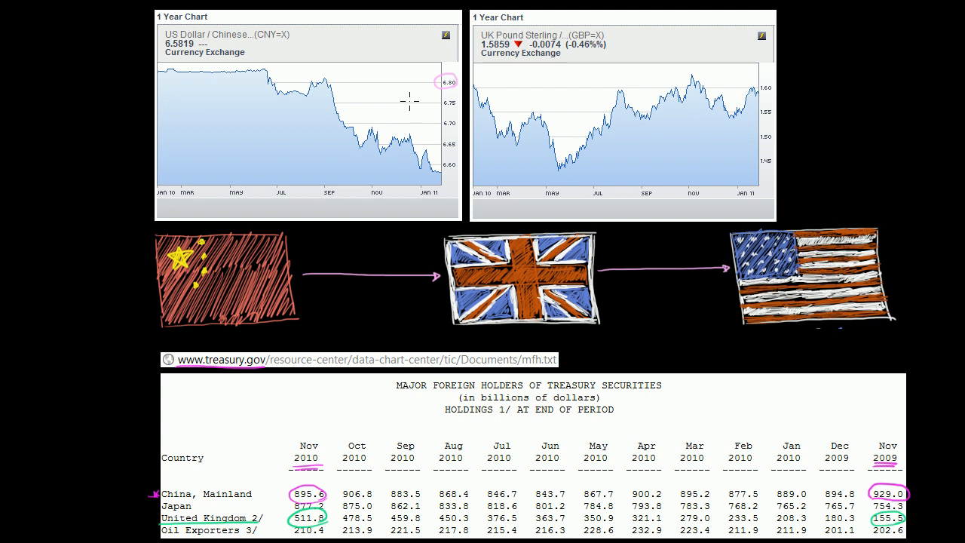
pyautogui.moveTo(178, 83)
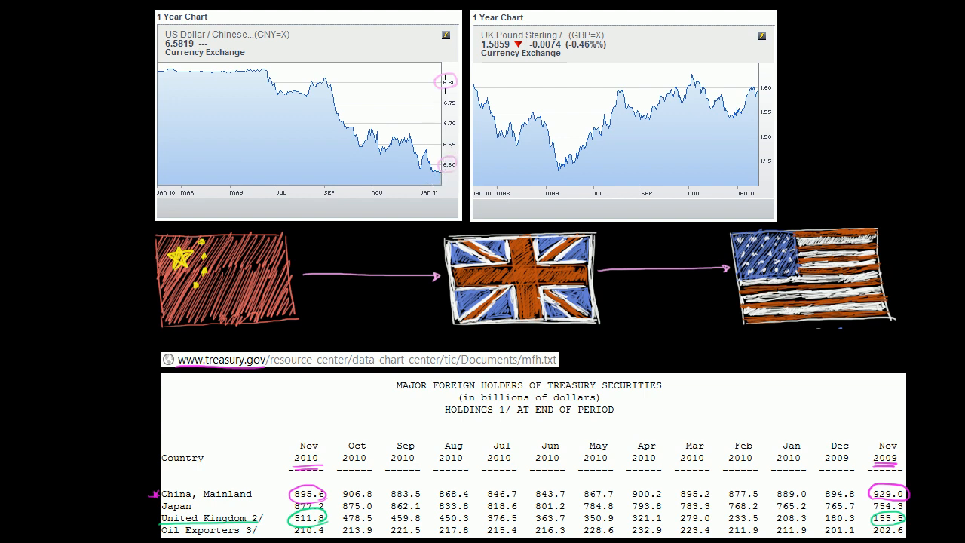
pyautogui.moveTo(374, 164)
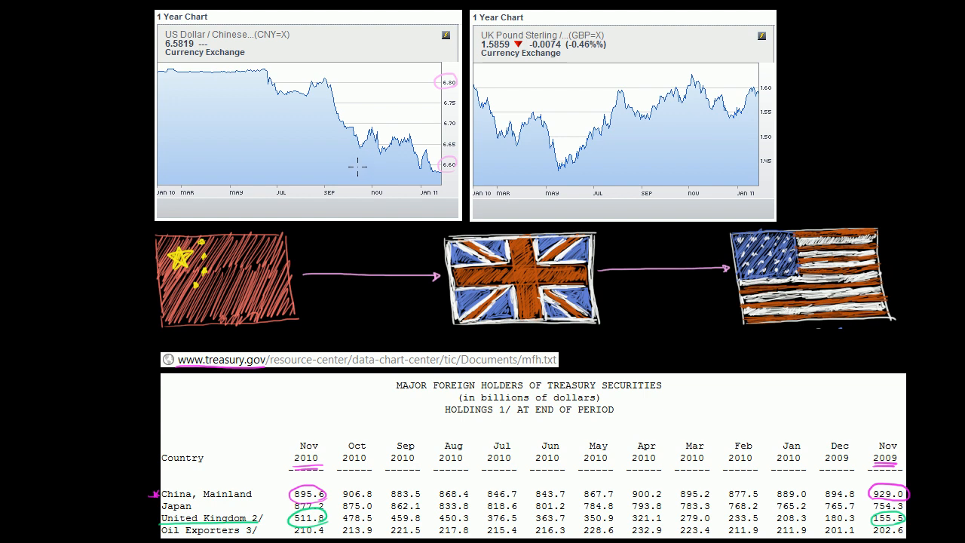
pyautogui.moveTo(368, 174)
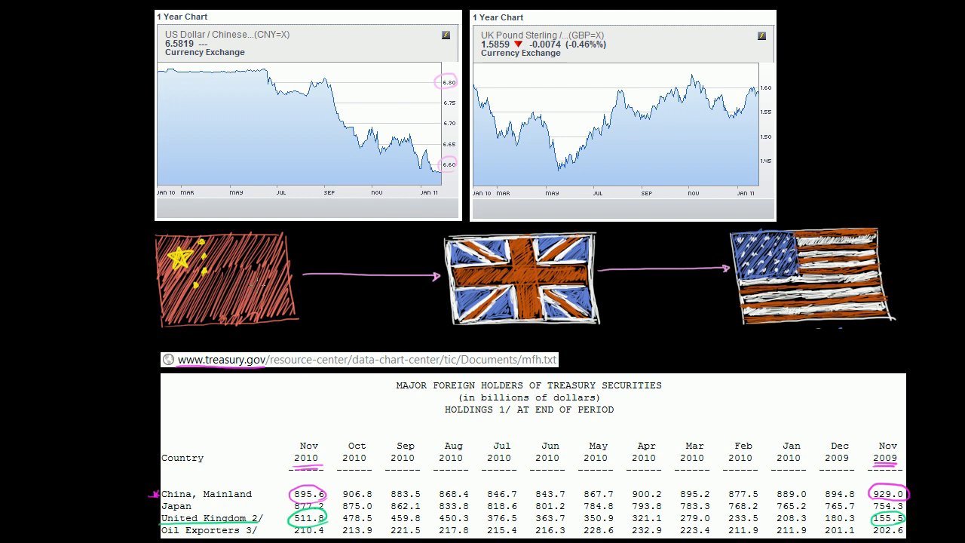
pyautogui.moveTo(712, 267)
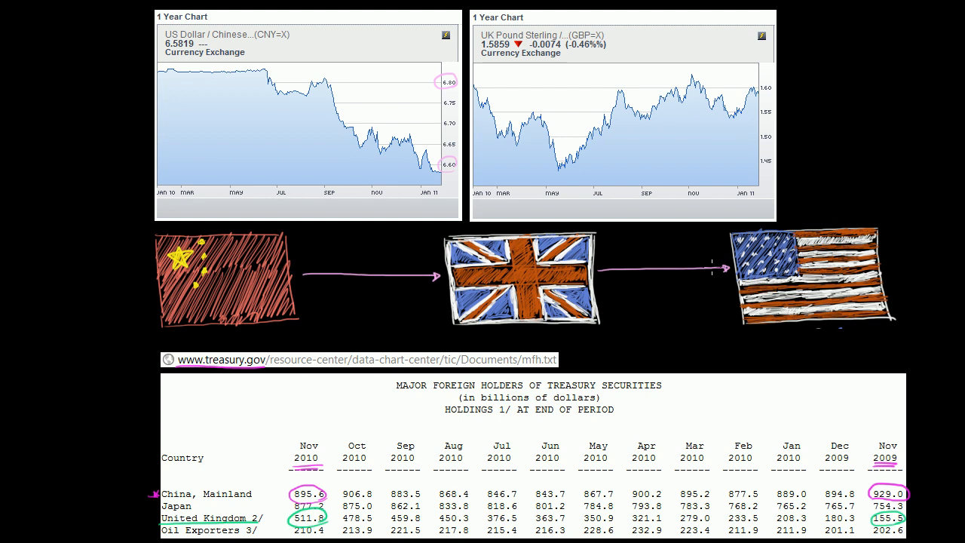
pyautogui.moveTo(726, 96)
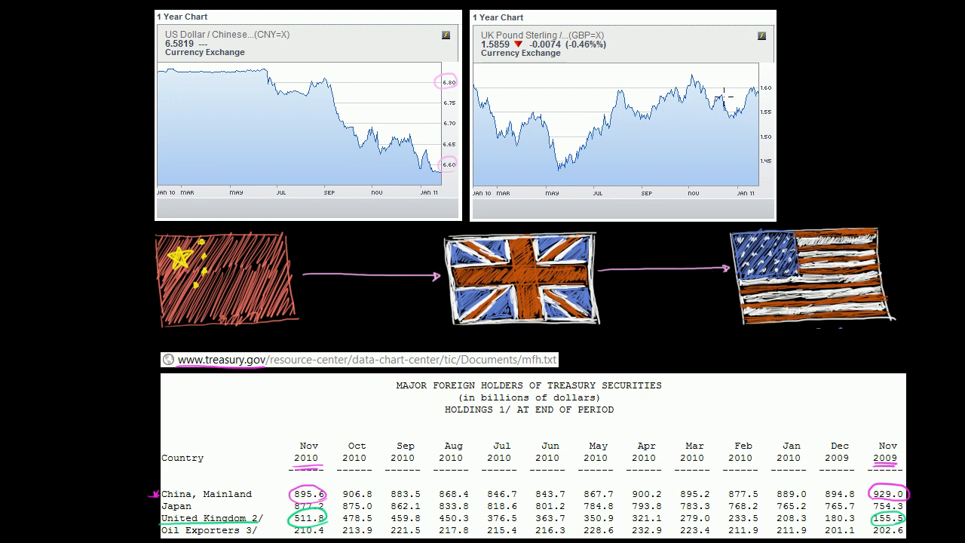